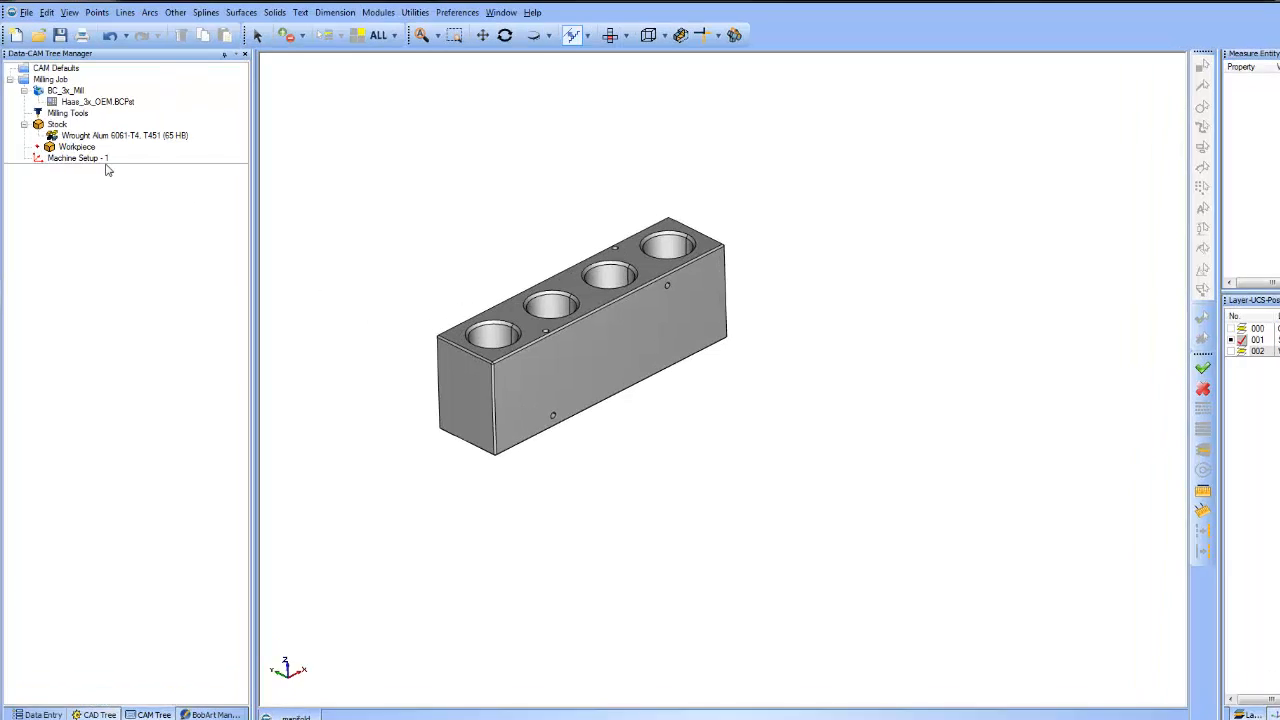
Step: Add a Mill Thread feature from Machine Setup - 1's context menu
{"action": "right_click", "coordinate": [78, 156]}
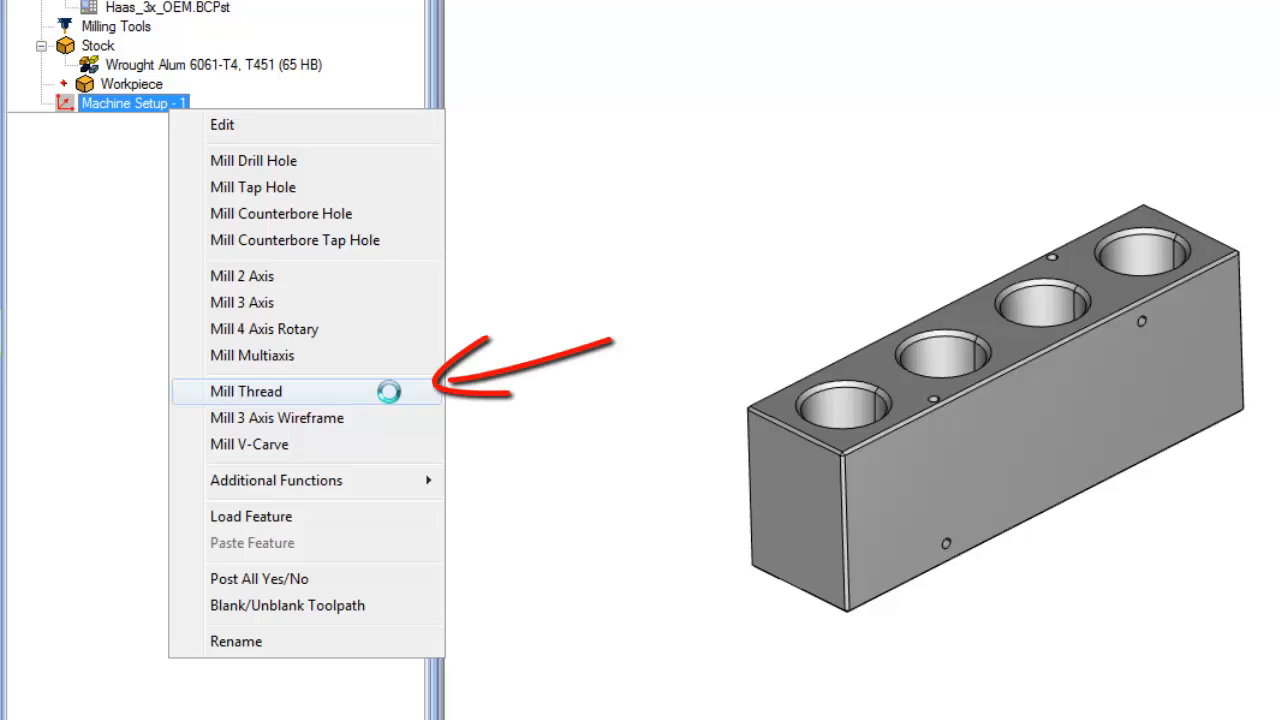
{"action": "left_click", "coordinate": [246, 390]}
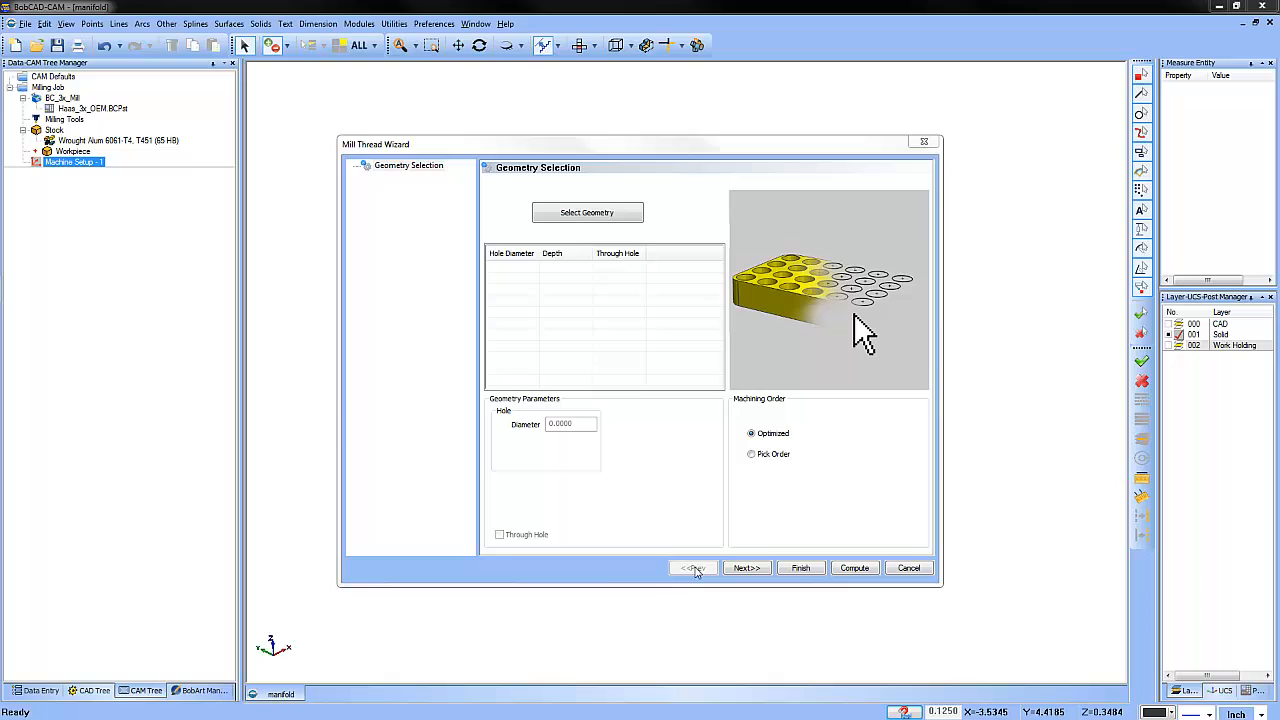
{"action": "mouse_move", "coordinate": [658, 428]}
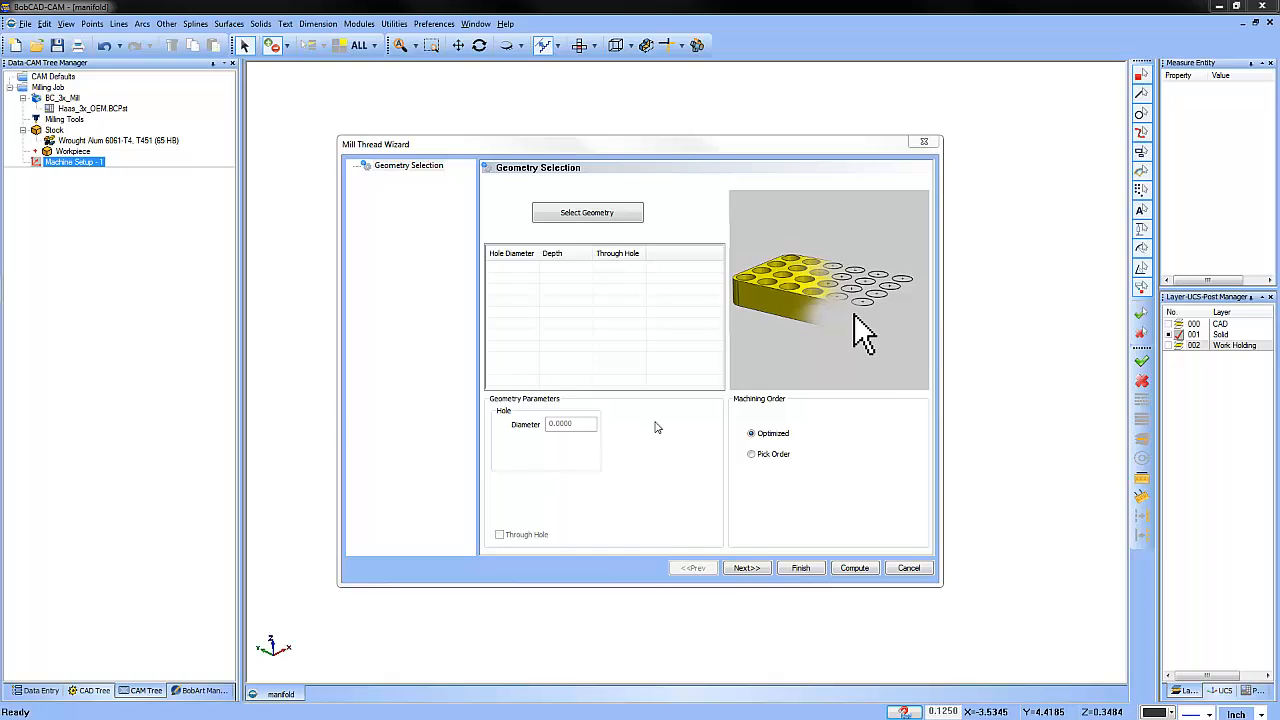
{"action": "mouse_move", "coordinate": [638, 304]}
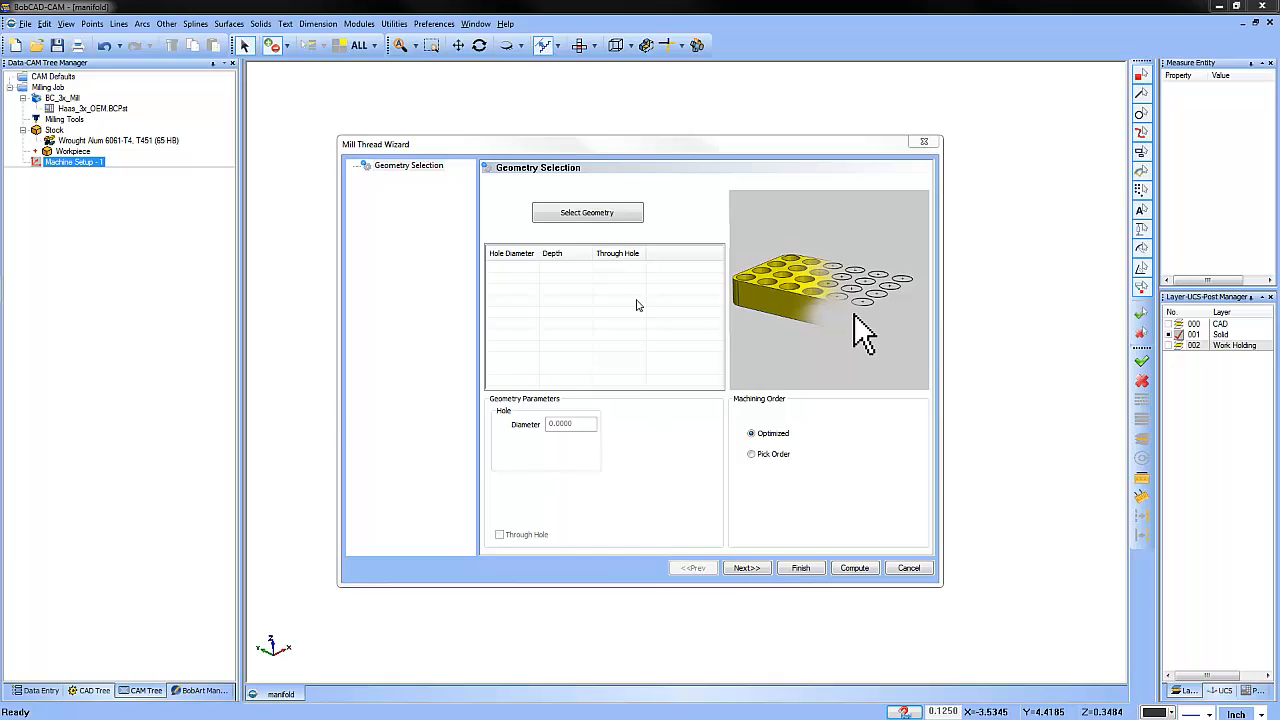
Step: Select the first hole on the manifold block as the thread geometry
{"action": "left_click", "coordinate": [586, 212]}
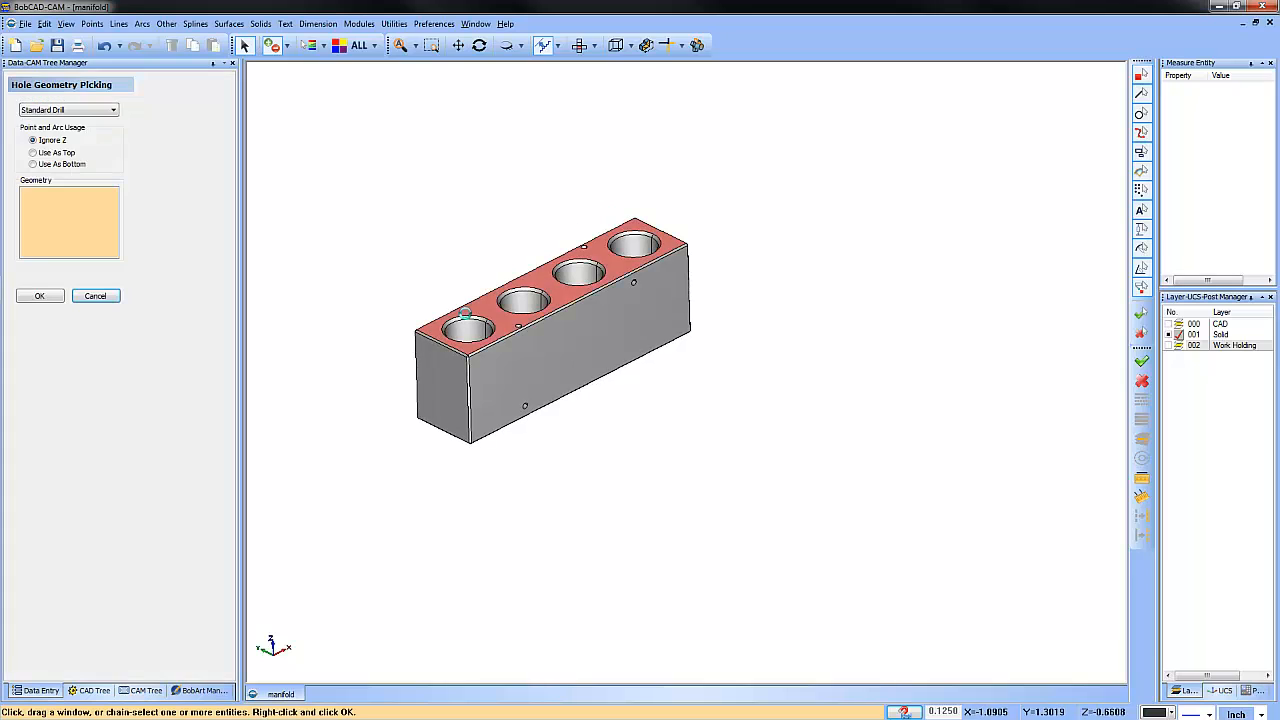
{"action": "left_click", "coordinate": [464, 328]}
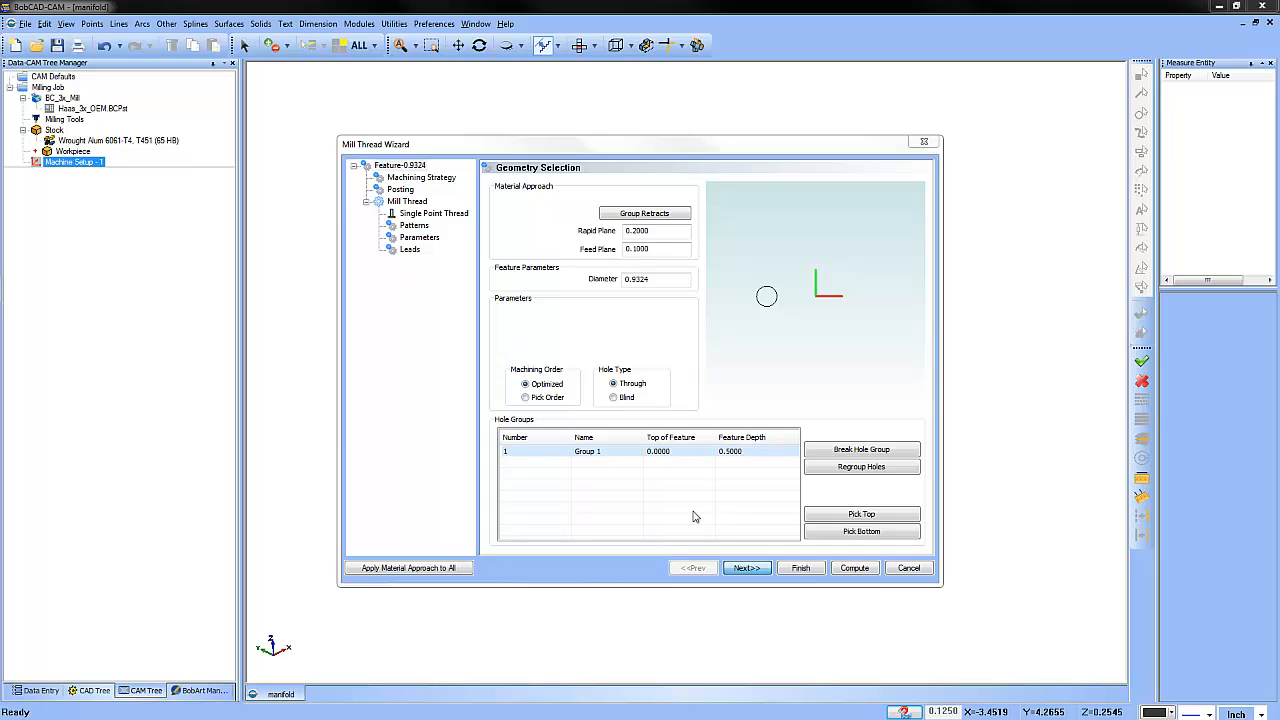
{"action": "left_click", "coordinate": [908, 568]}
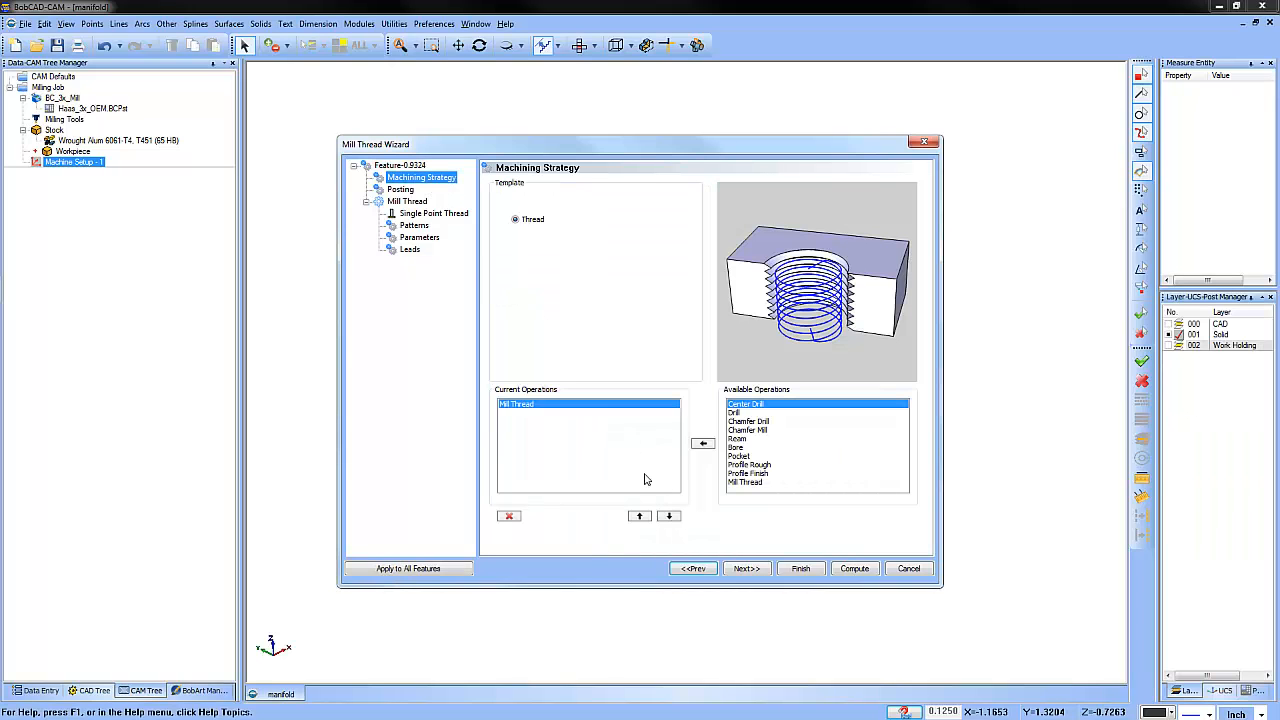
{"action": "mouse_move", "coordinate": [644, 476]}
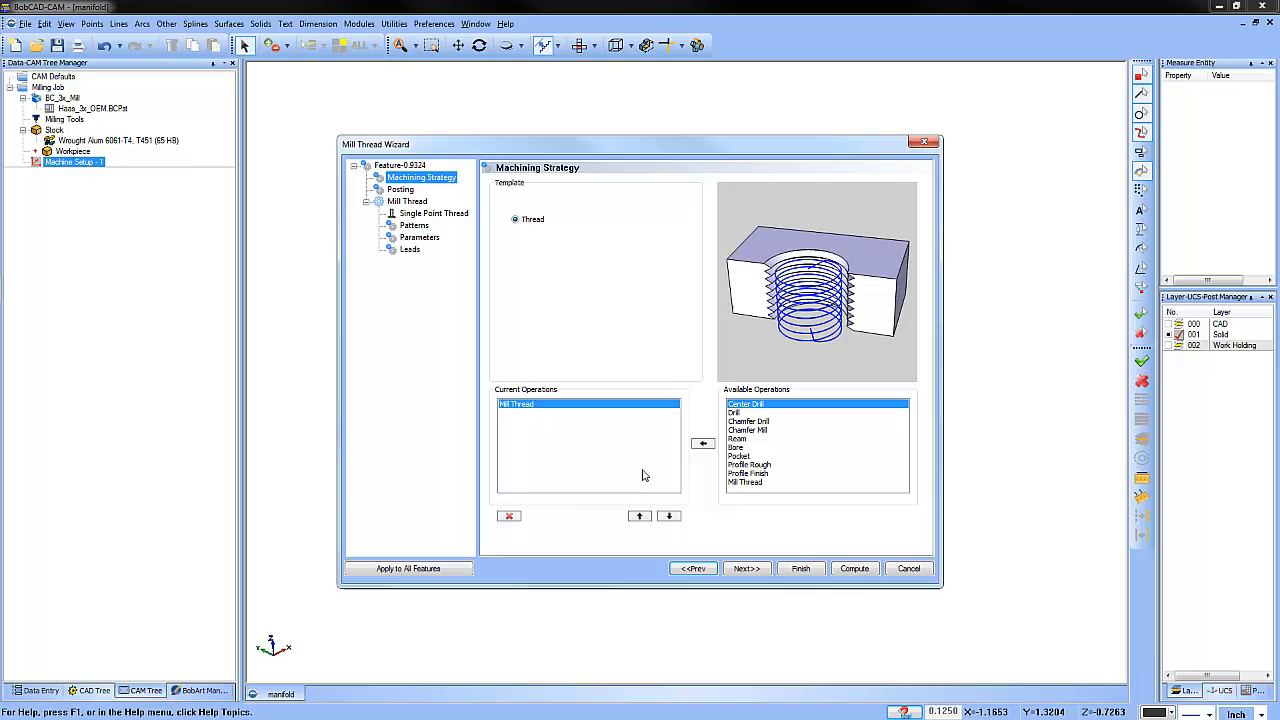
{"action": "mouse_move", "coordinate": [630, 474]}
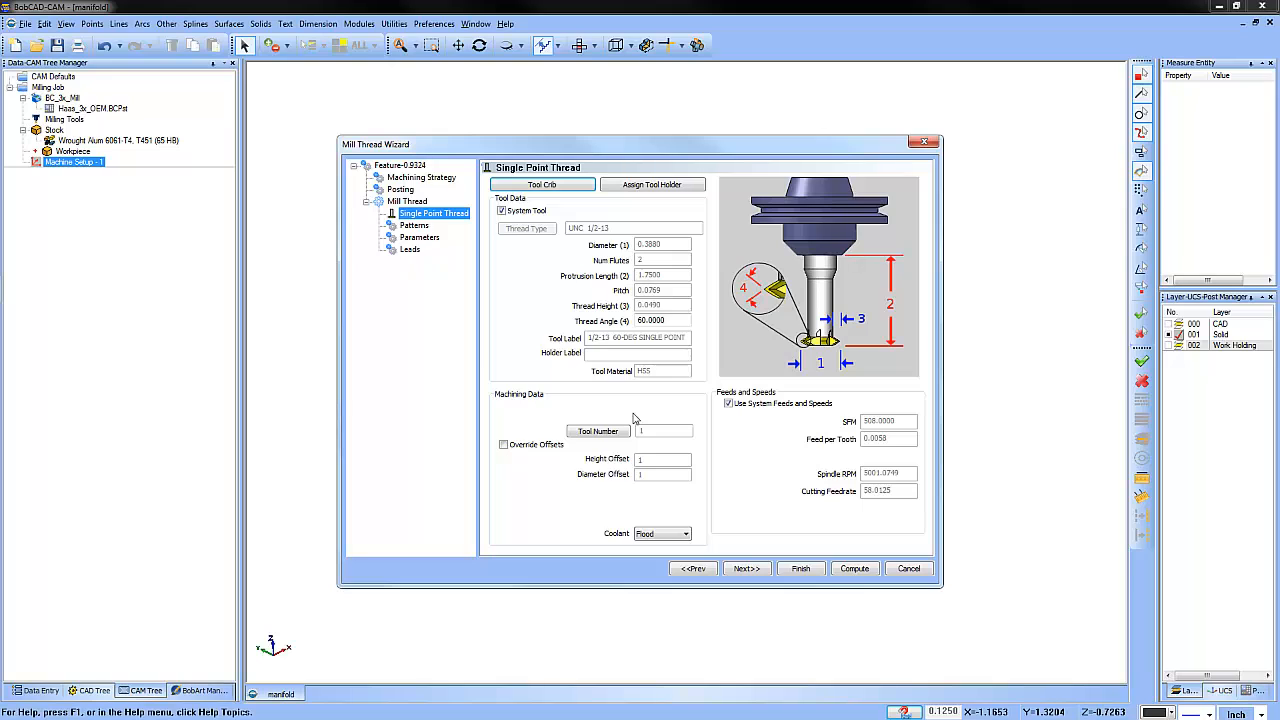
Step: In the Tool Crib, modify a single point thread tool to thread type NPT 3/4-14
{"action": "left_click", "coordinate": [542, 184]}
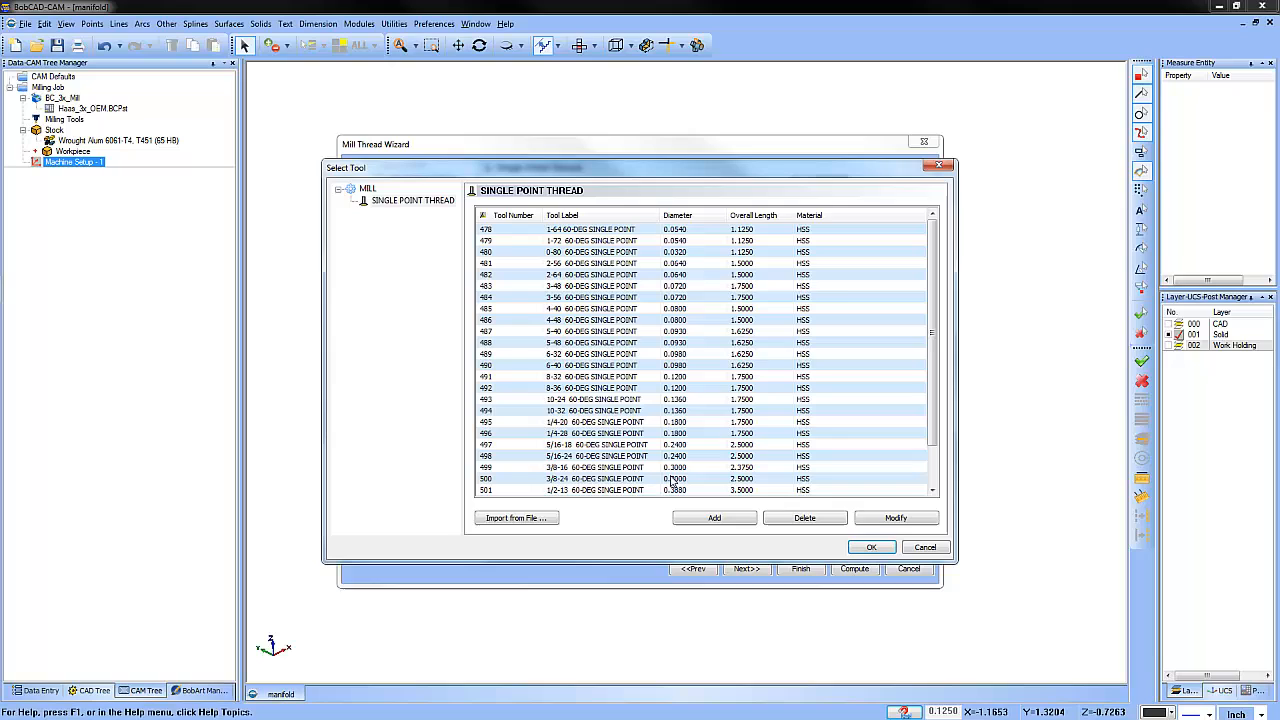
{"action": "scroll", "scroll_direction": "down", "scroll_amount": 3}
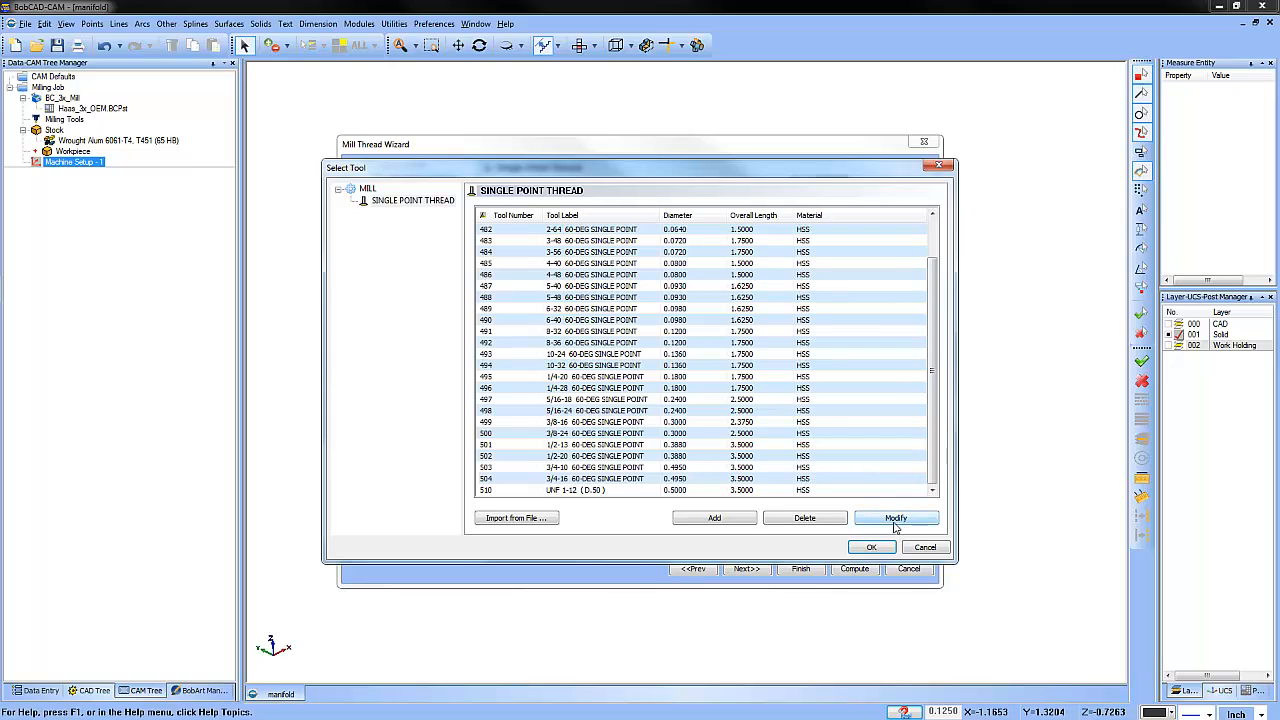
{"action": "left_click", "coordinate": [896, 518]}
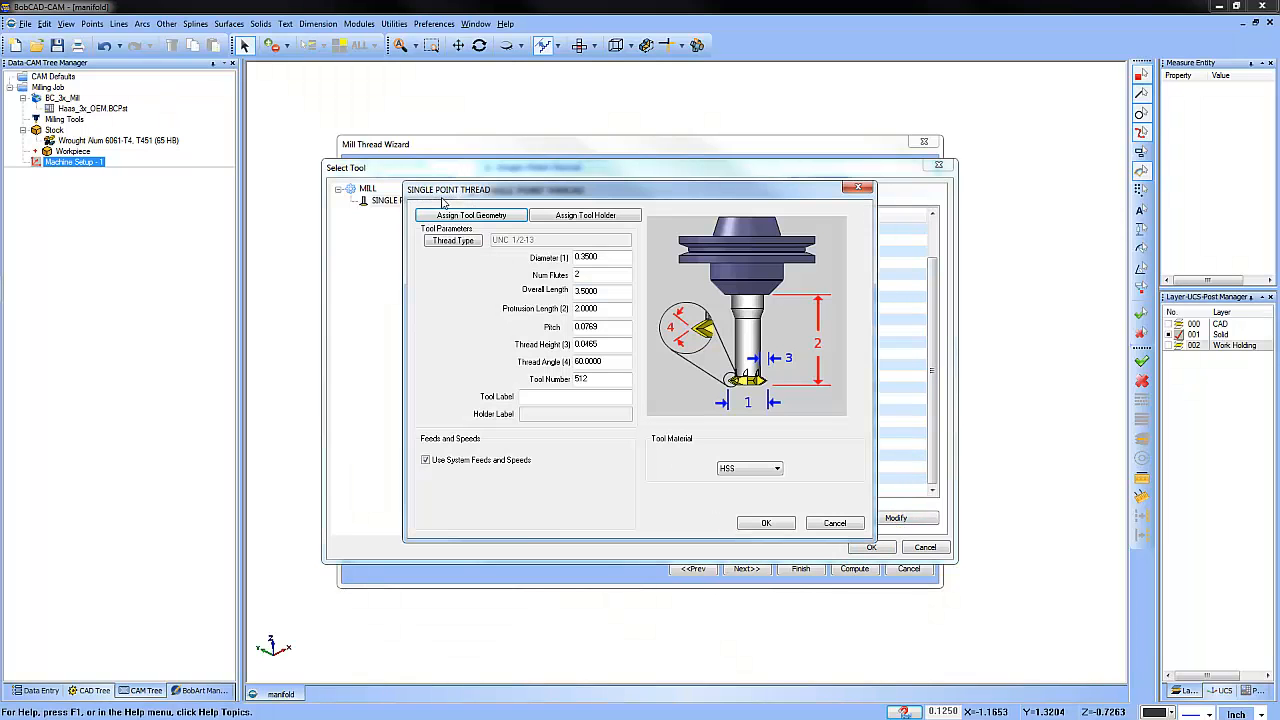
{"action": "left_click", "coordinate": [452, 240]}
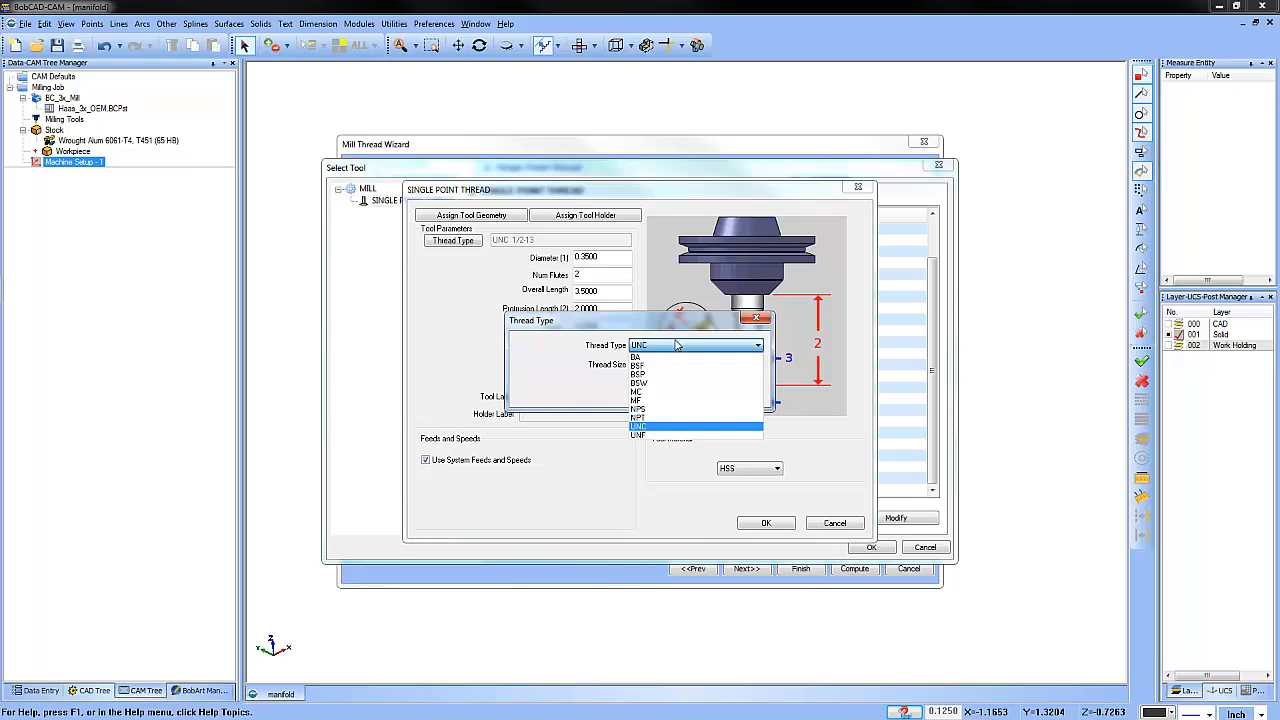
{"action": "left_click", "coordinate": [636, 418]}
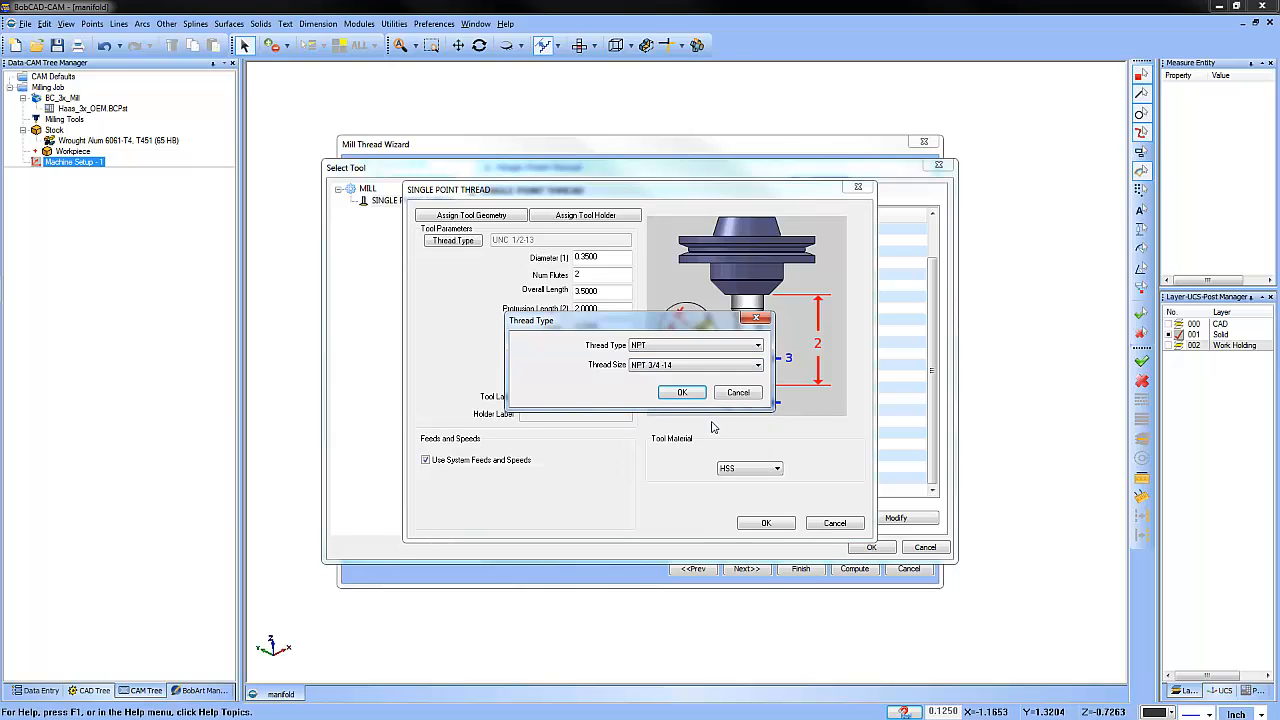
{"action": "left_click", "coordinate": [682, 390]}
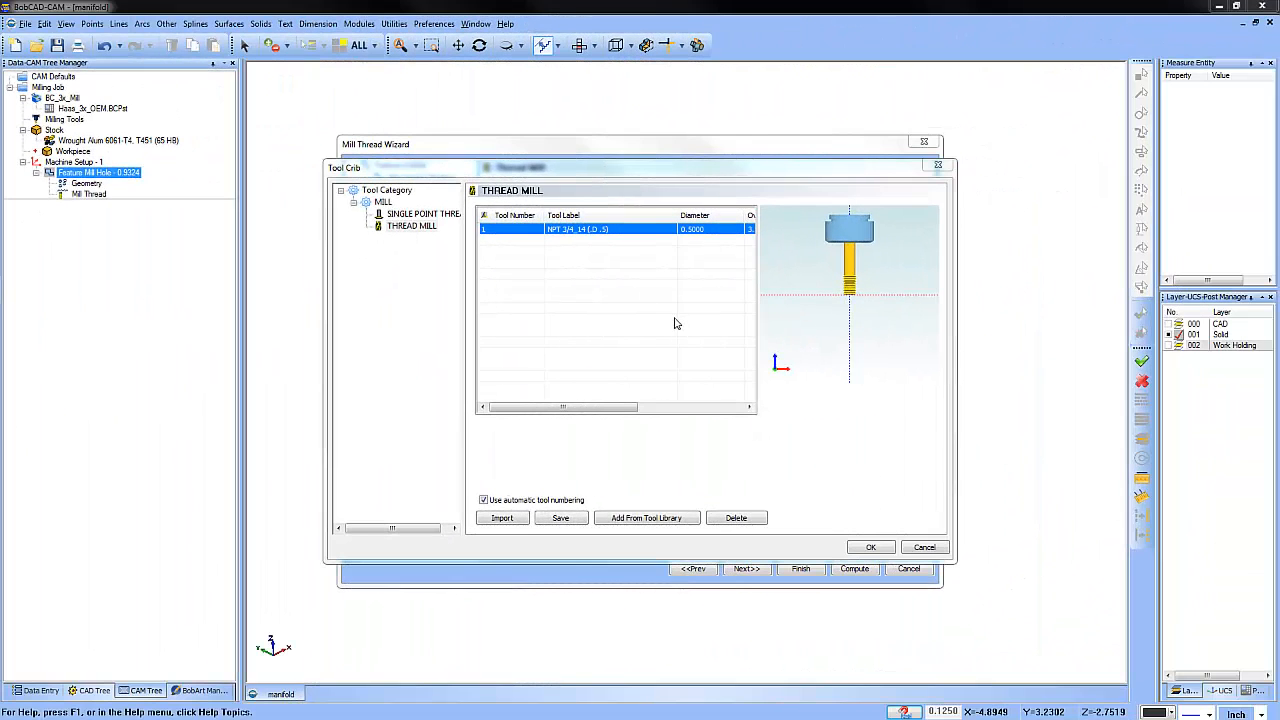
{"action": "mouse_move", "coordinate": [608, 236]}
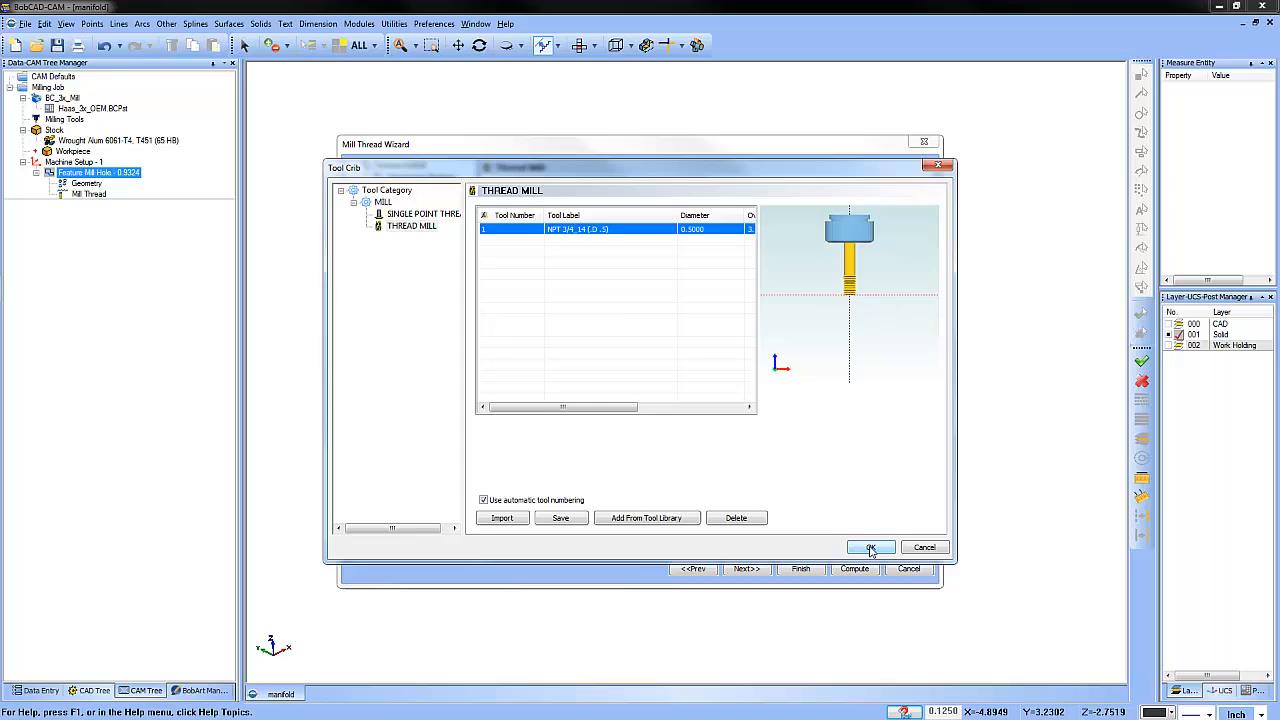
Step: Accept the NPT thread mill for the operation and move to the Parameters page
{"action": "left_click", "coordinate": [870, 548]}
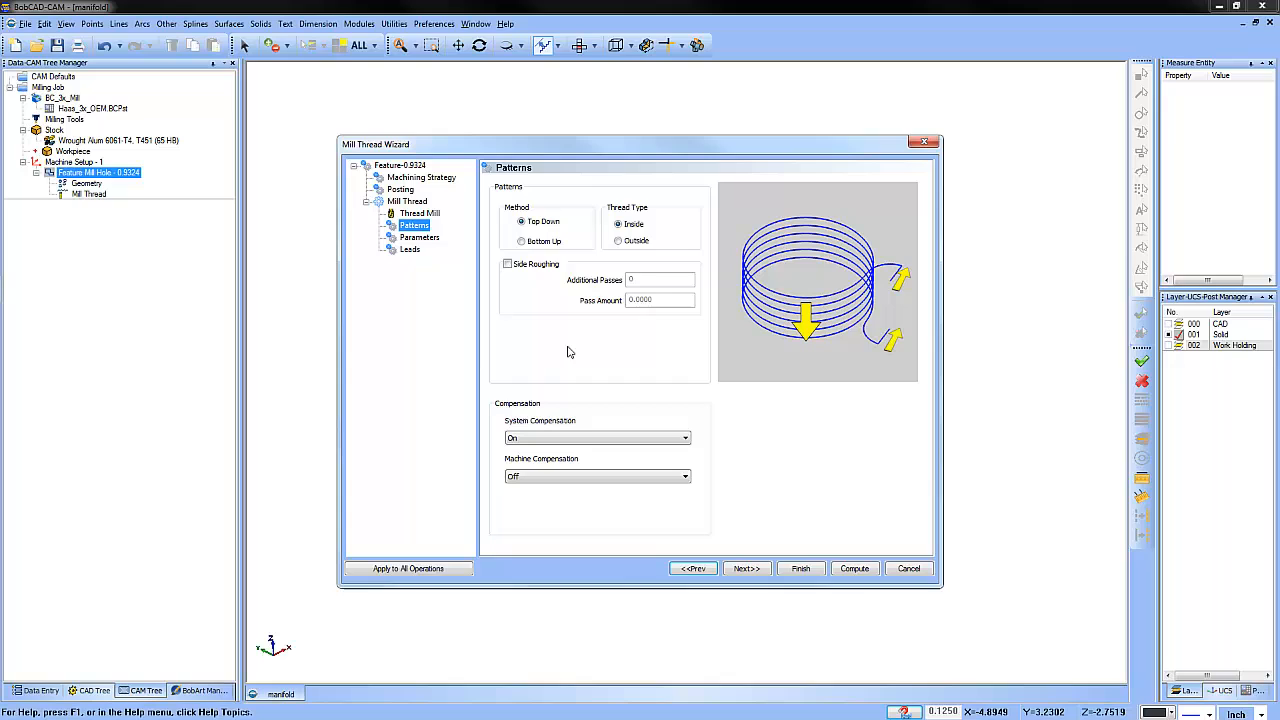
{"action": "left_click", "coordinate": [420, 236]}
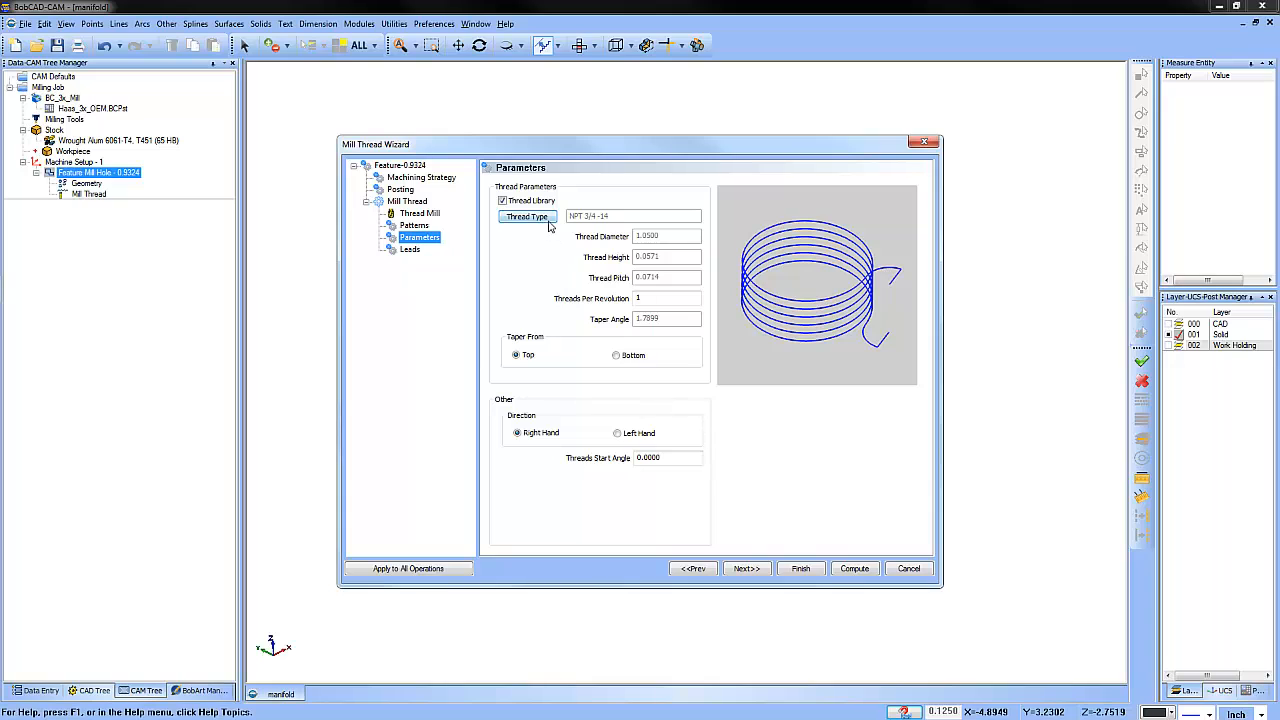
Step: Confirm thread type NPT 3/4-14 and set Threads Per Revolution to 3
{"action": "left_click", "coordinate": [526, 216]}
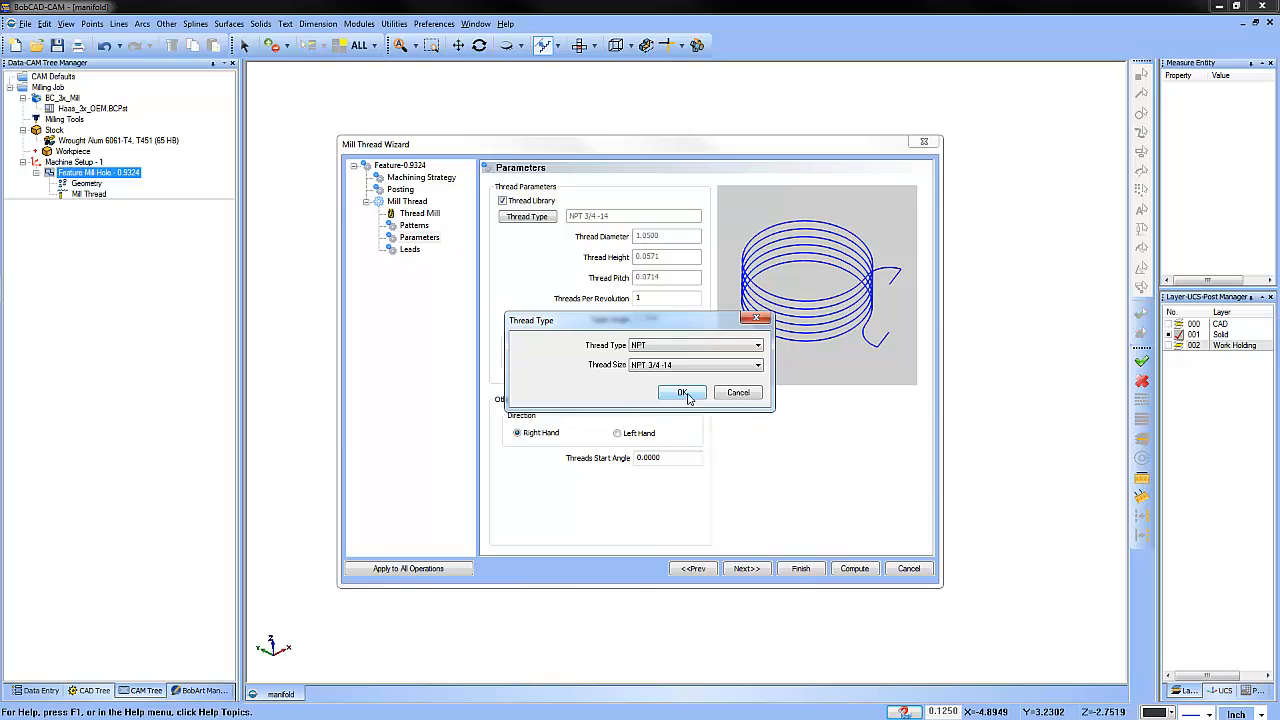
{"action": "left_click", "coordinate": [682, 392]}
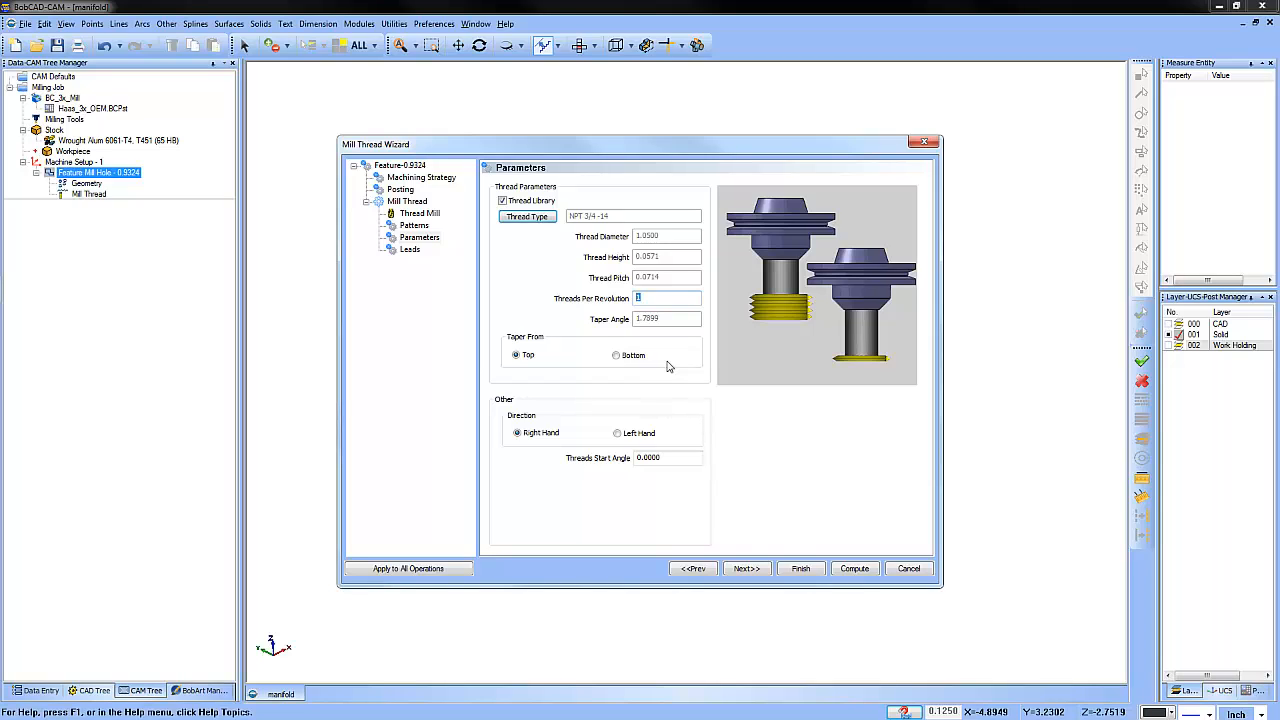
{"action": "type", "text": "3"}
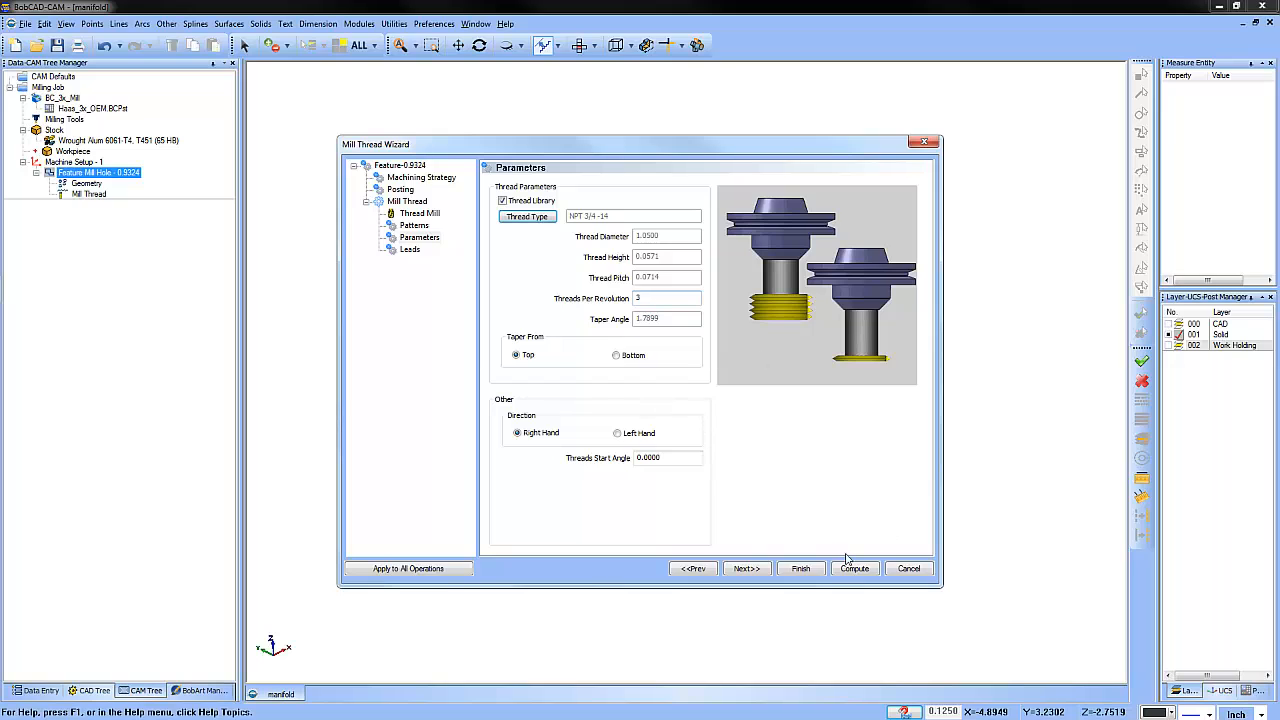
Step: Compute the thread milling toolpath and play the backplot simulation
{"action": "left_click", "coordinate": [908, 568]}
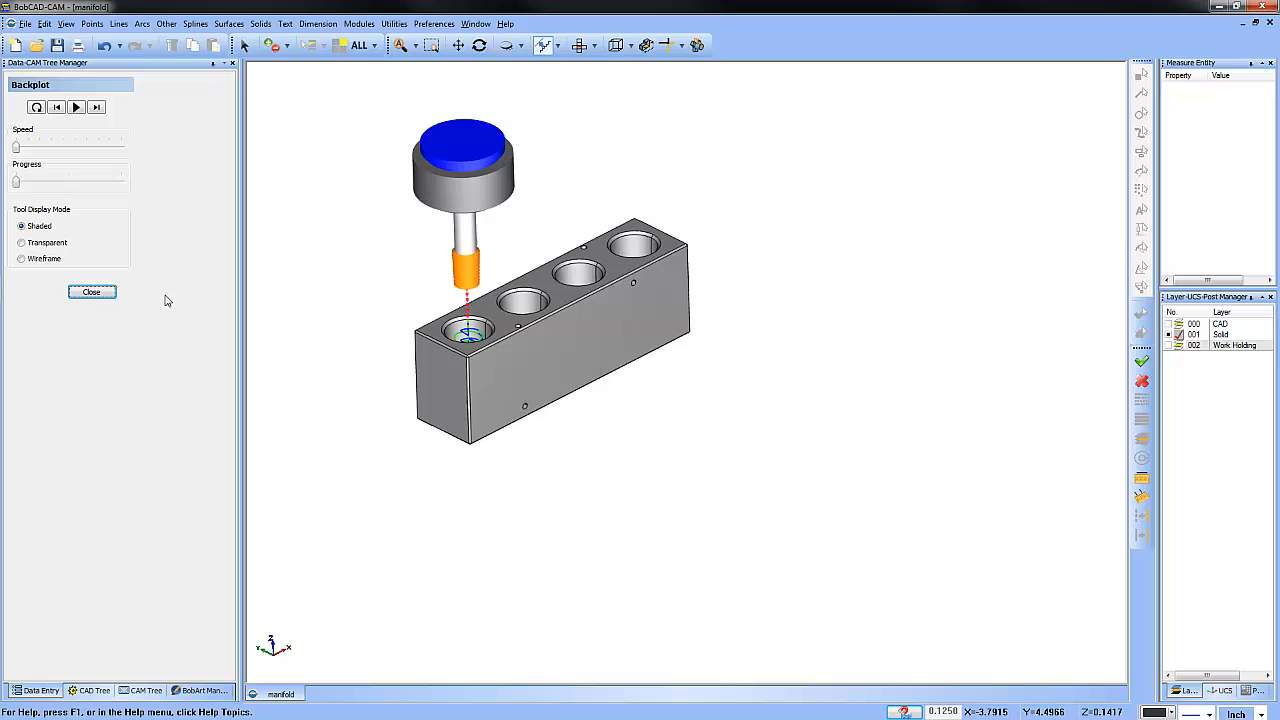
{"action": "left_click", "coordinate": [76, 108]}
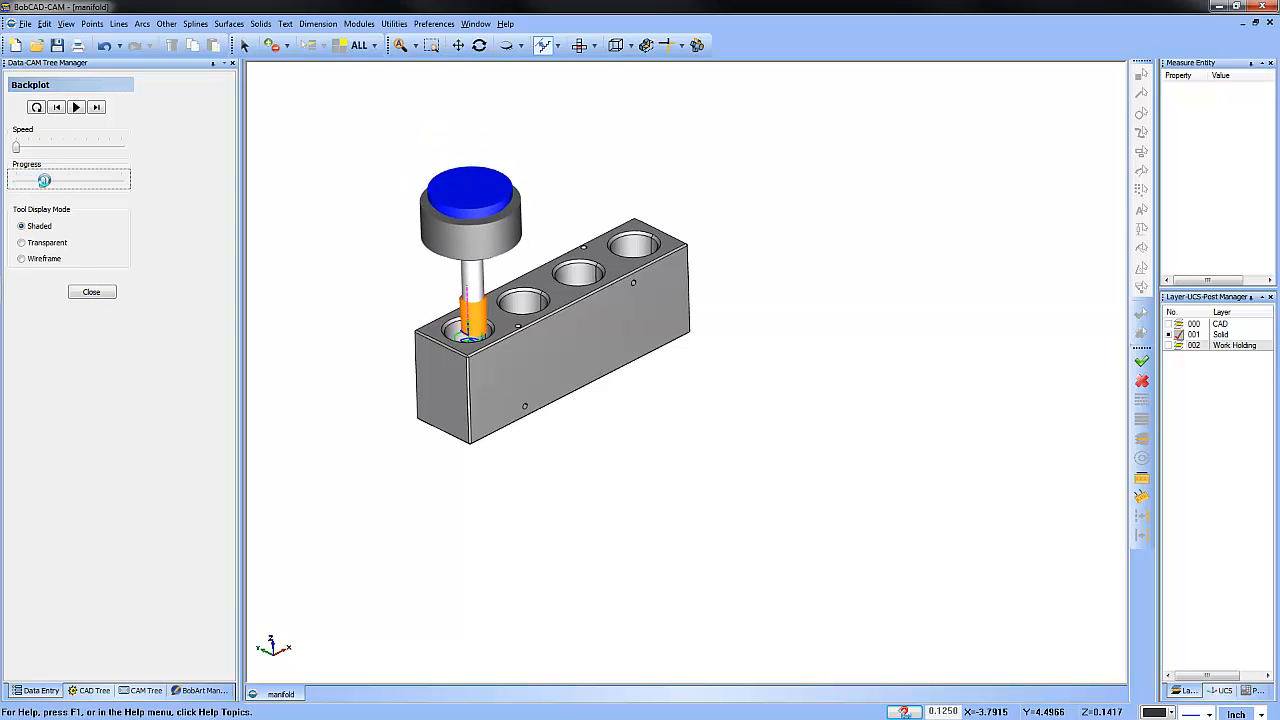